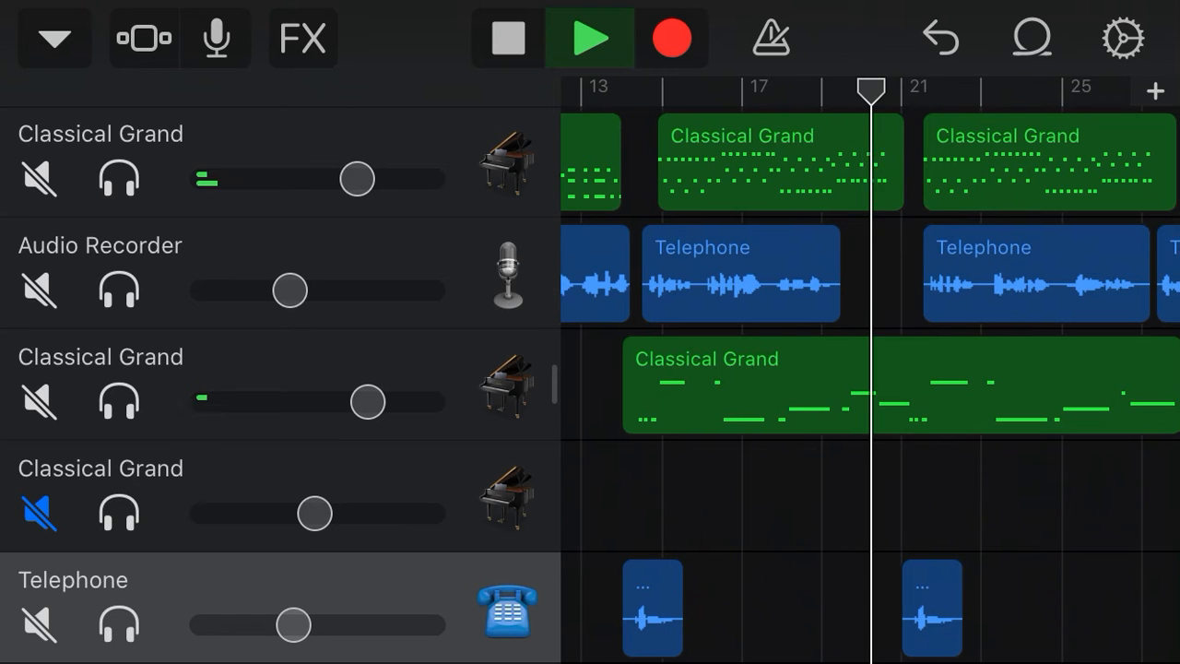
scroll(left, 3)
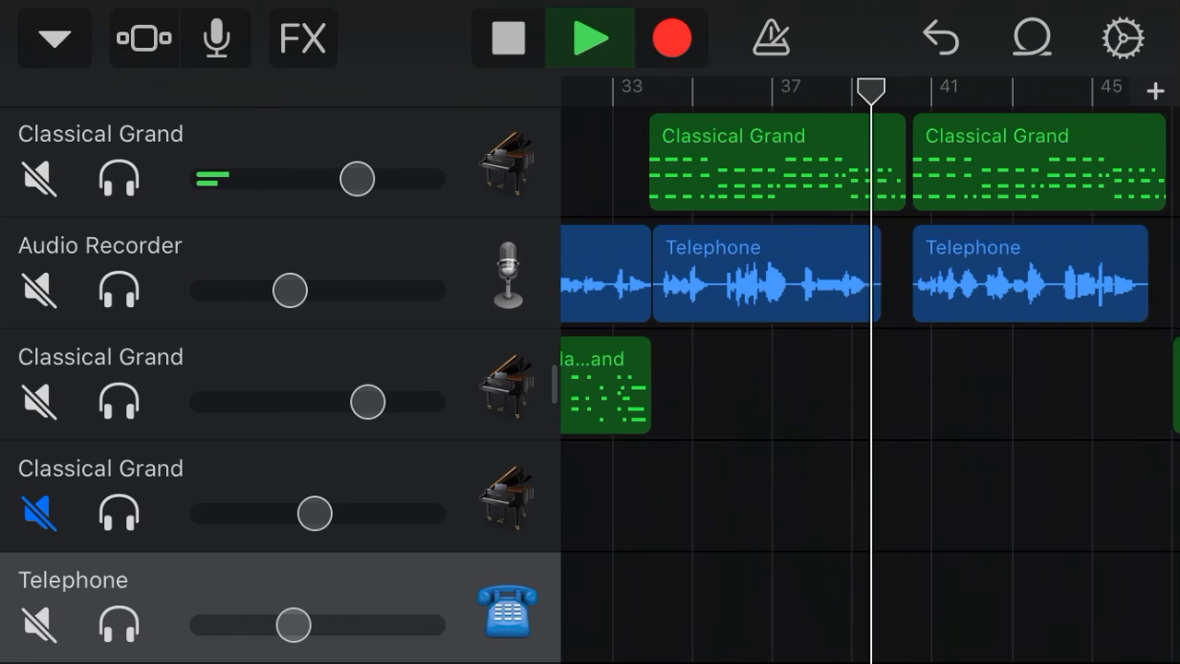
scroll(left, 3)
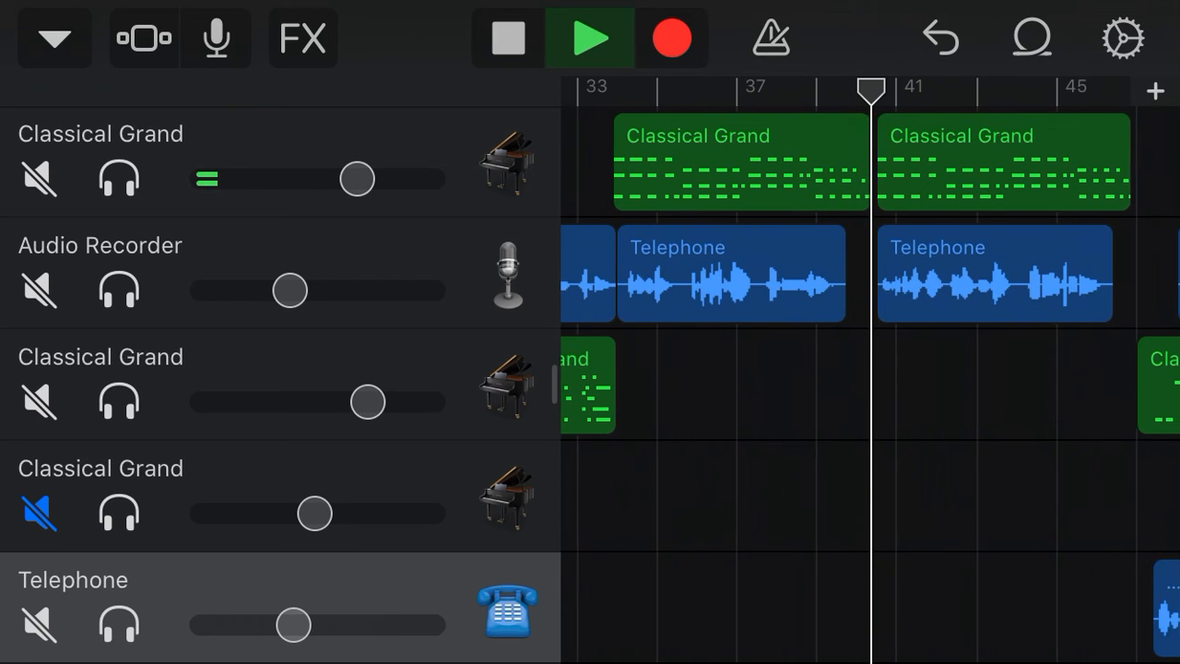